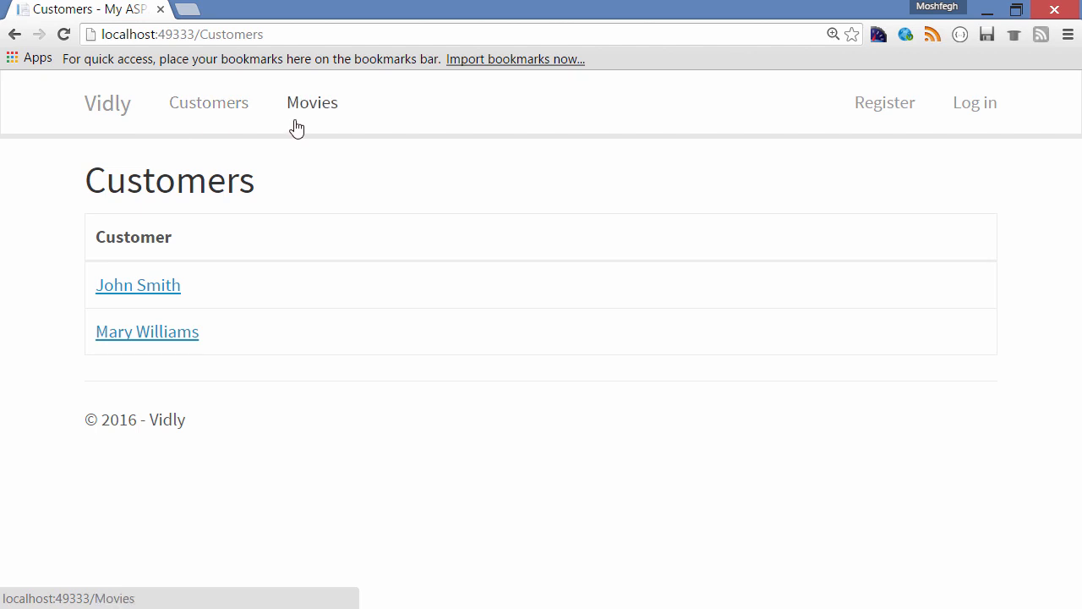
mouse_move(233, 345)
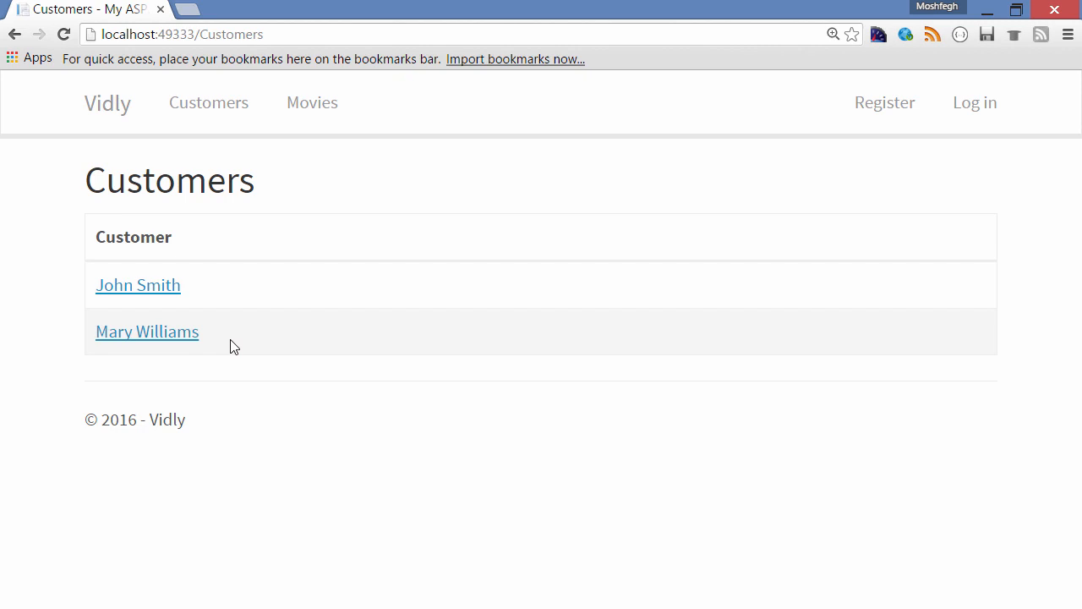
mouse_move(117, 311)
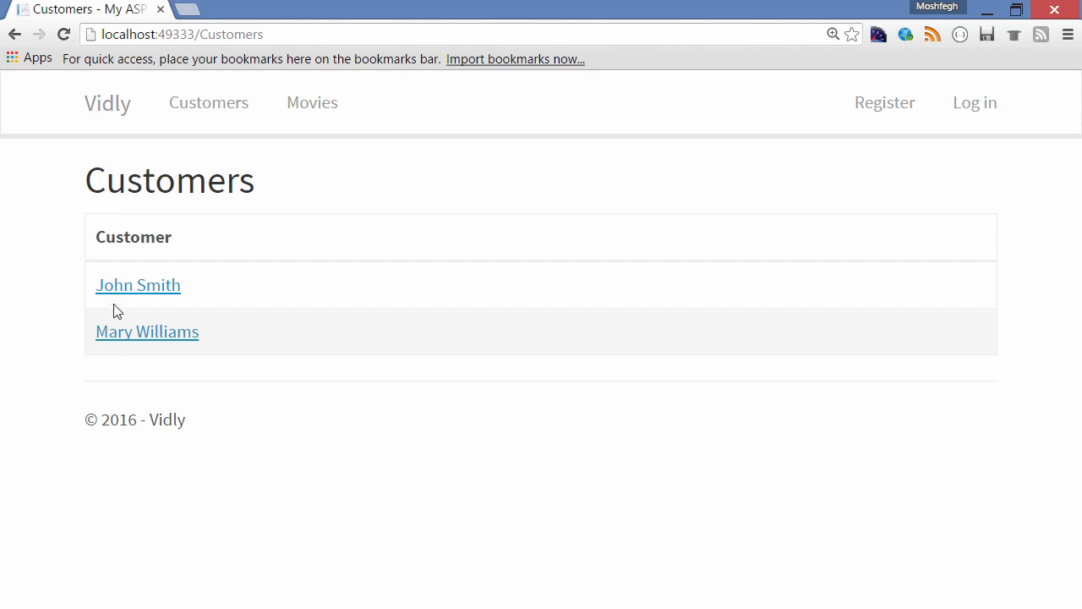
Navigate to John Smith's customer detail page at /Customers/Details/1
left_click(139, 284)
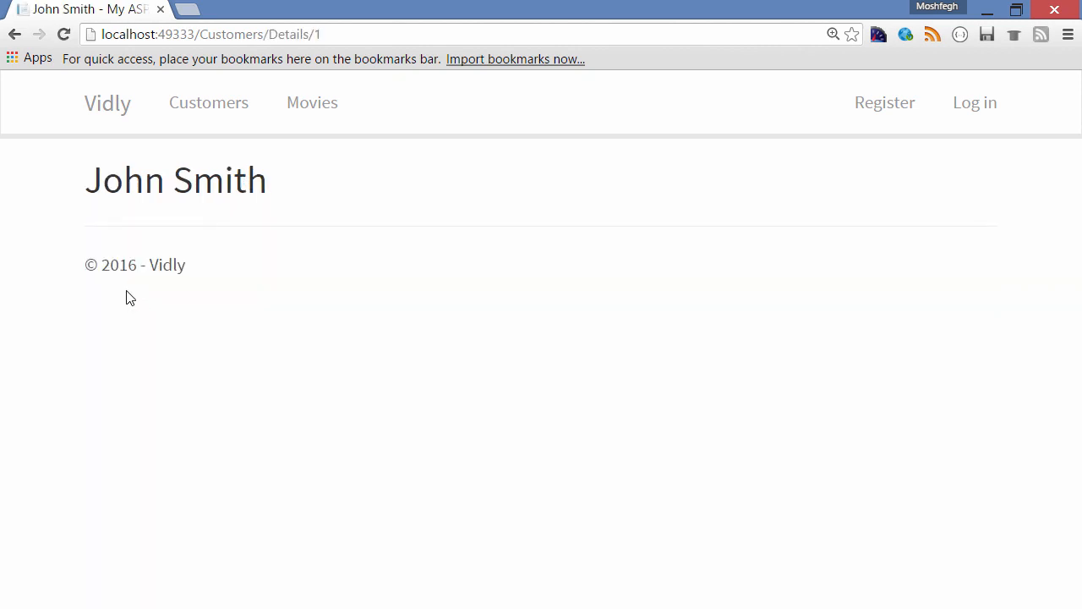
left_click(211, 34)
type("3")
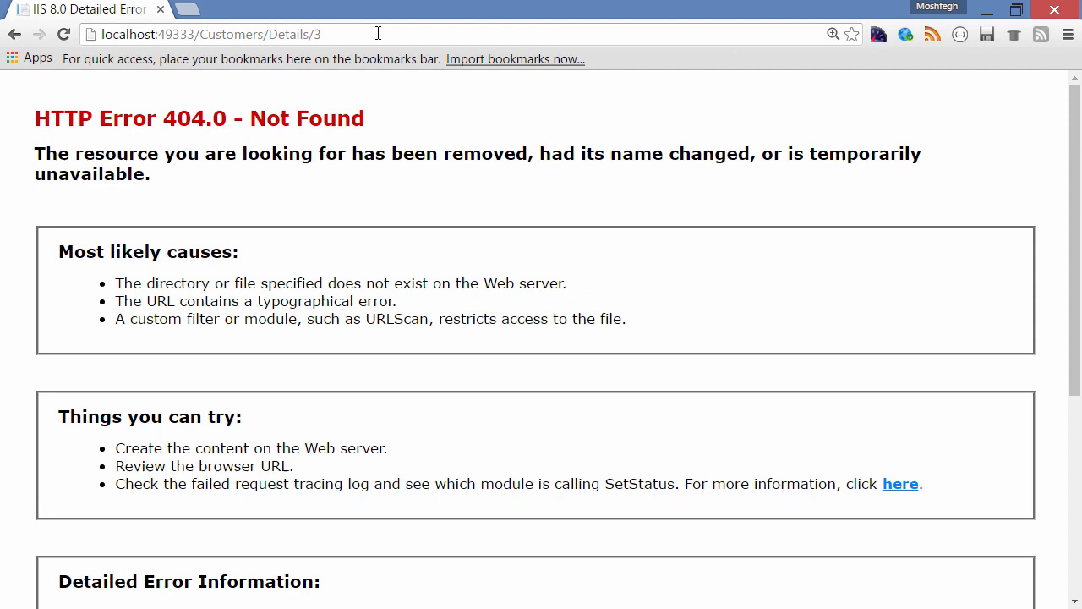
mouse_move(100, 69)
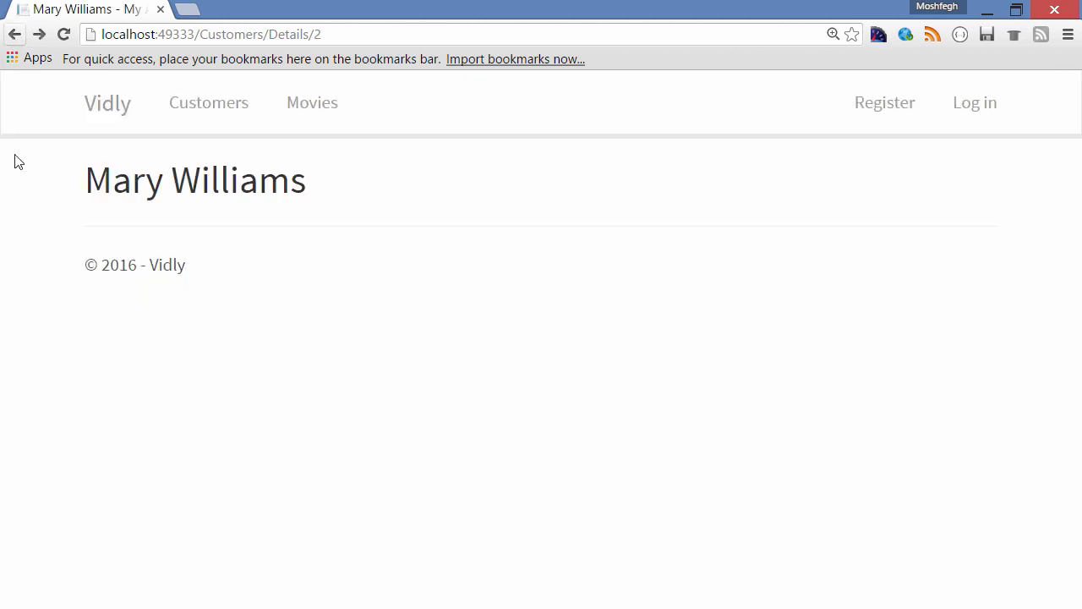
left_click(210, 103)
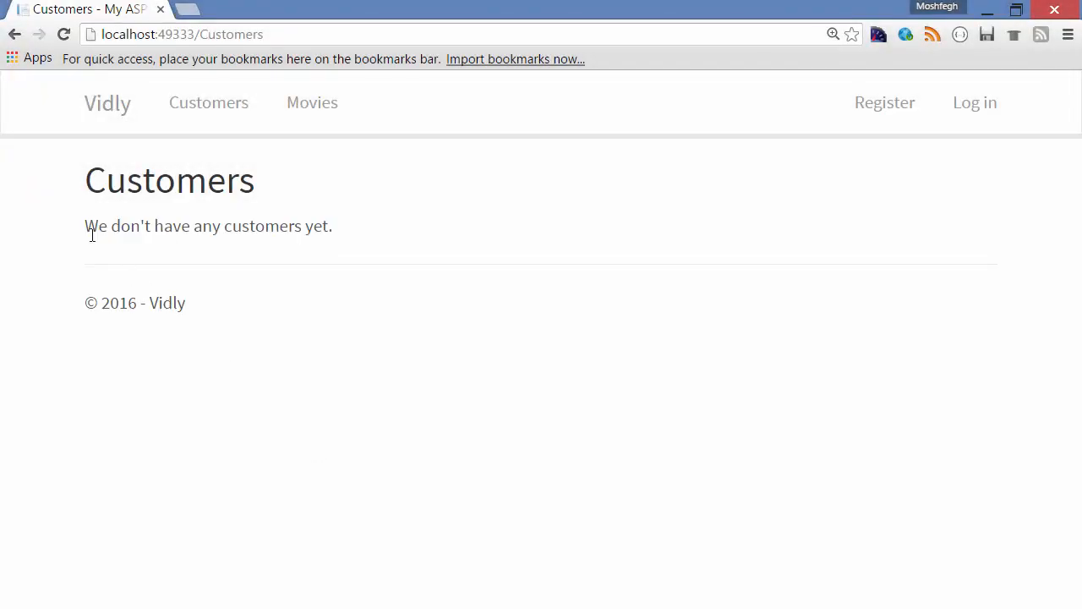
Highlight the 'We don't have any customers yet.' message on the Customers page
triple_click(208, 227)
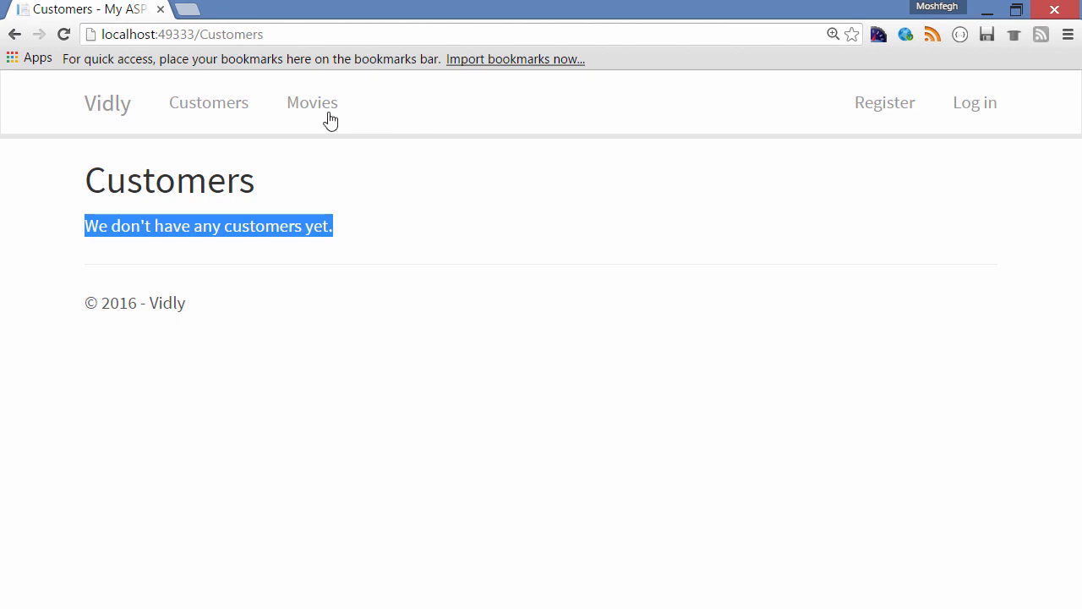
Show the Movies list with Shrek and Wall-e
left_click(311, 104)
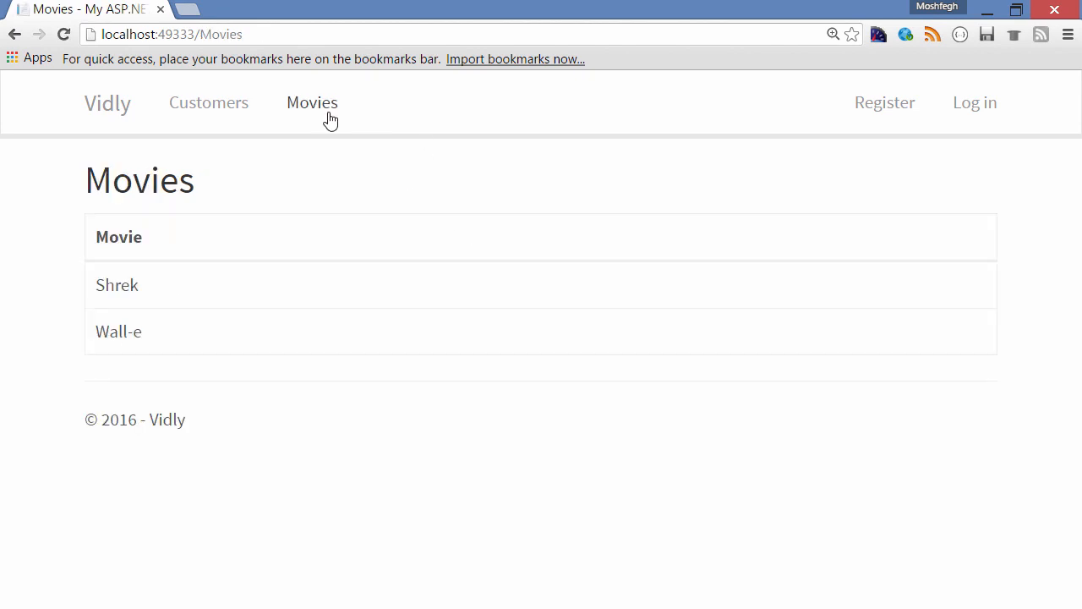
mouse_move(175, 311)
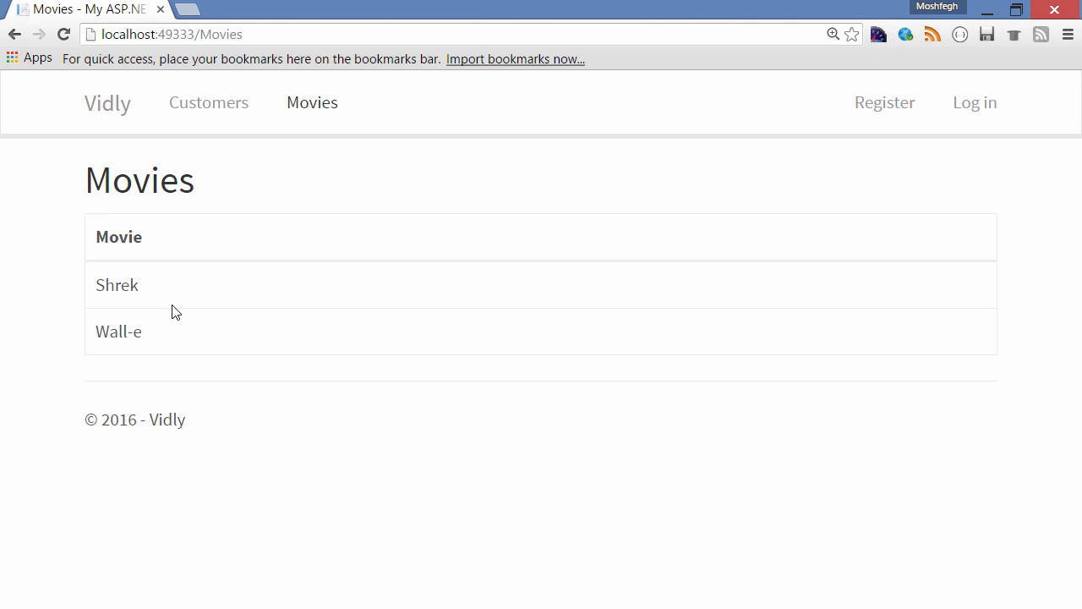